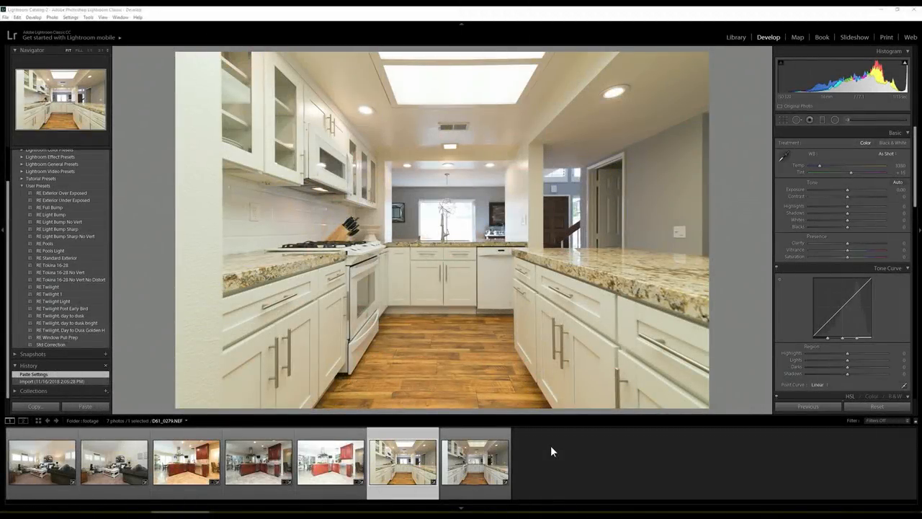
Step: Compare flash D61_0279 with ambient D61_0284 in the filmstrip, then select both
click(476, 462)
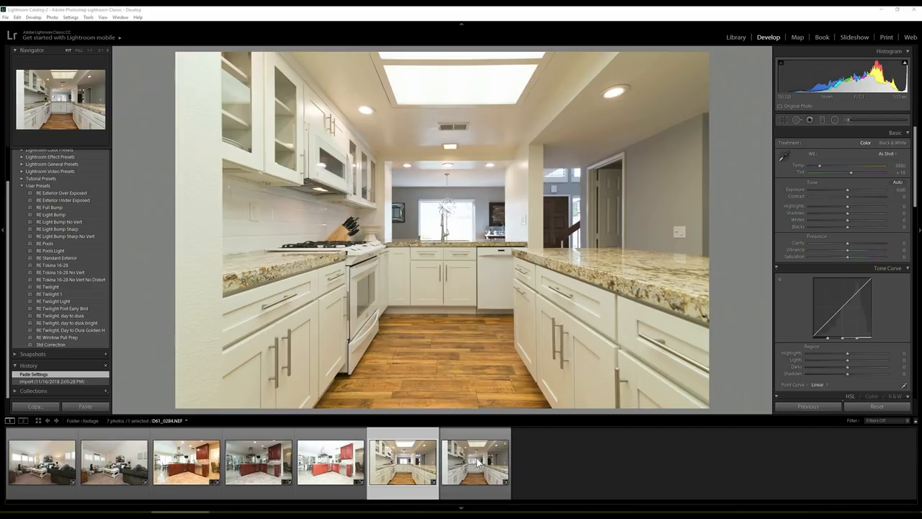
click(475, 462)
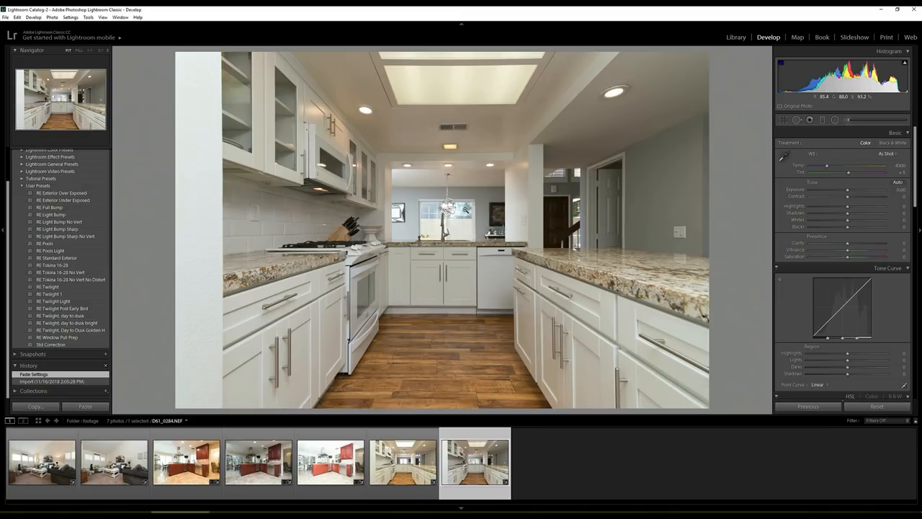
click(402, 462)
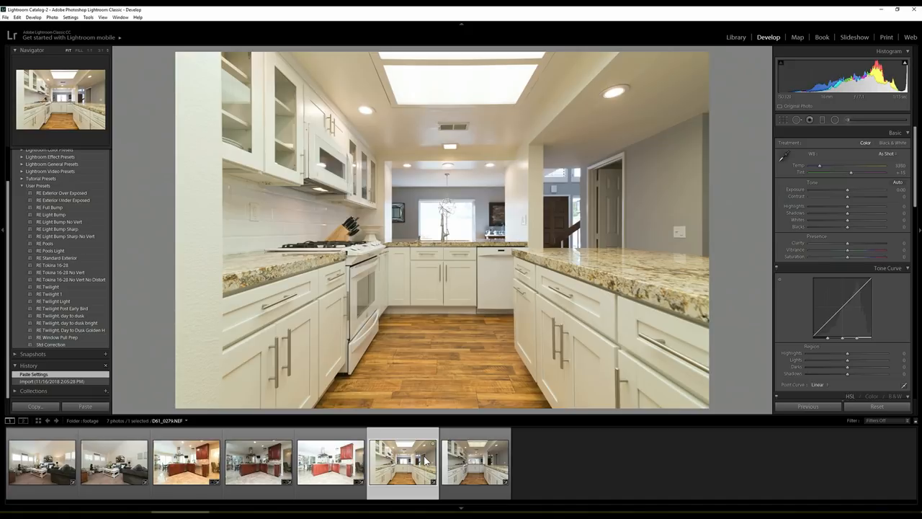
mouse_move(421, 457)
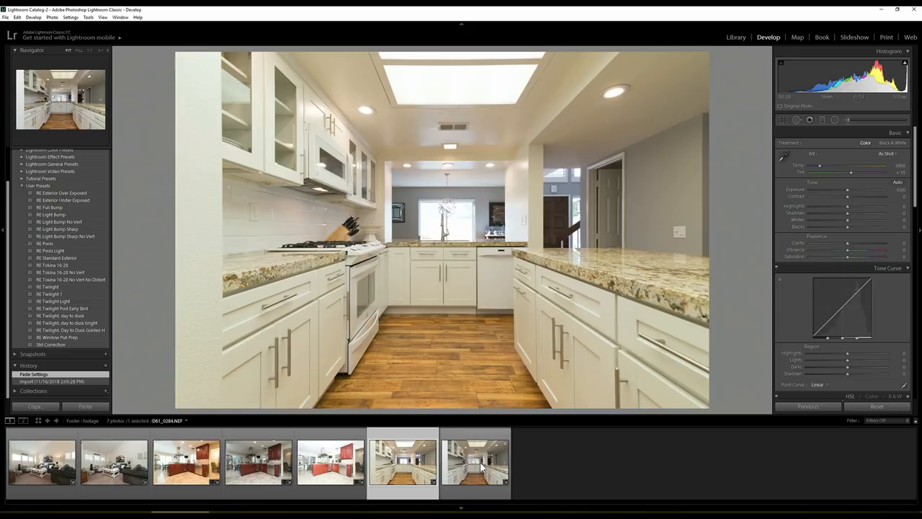
click(474, 463)
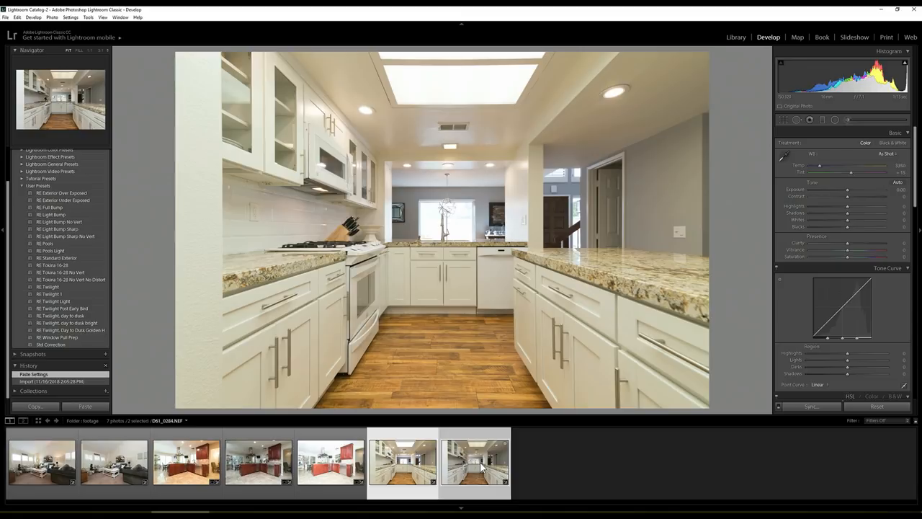
Step: Open both selected kitchen exposures as layers in a single Photoshop document
click(51, 17)
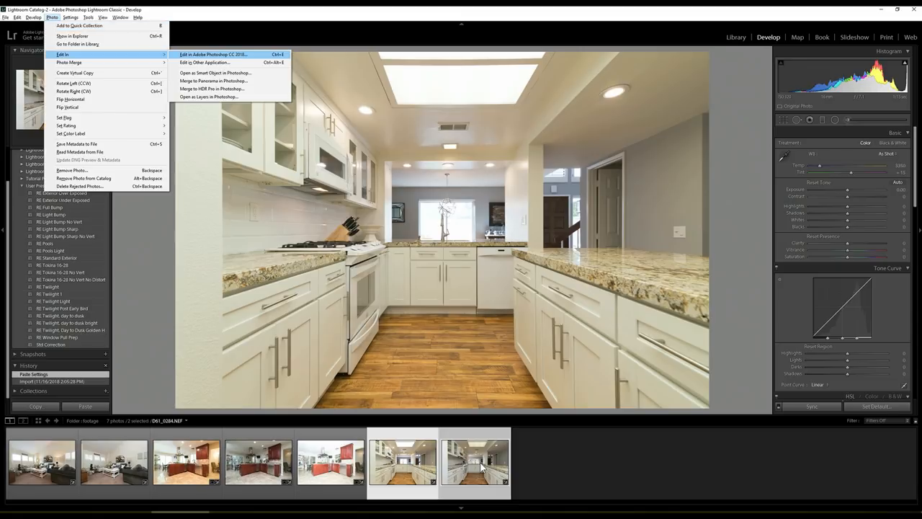
mouse_move(208, 96)
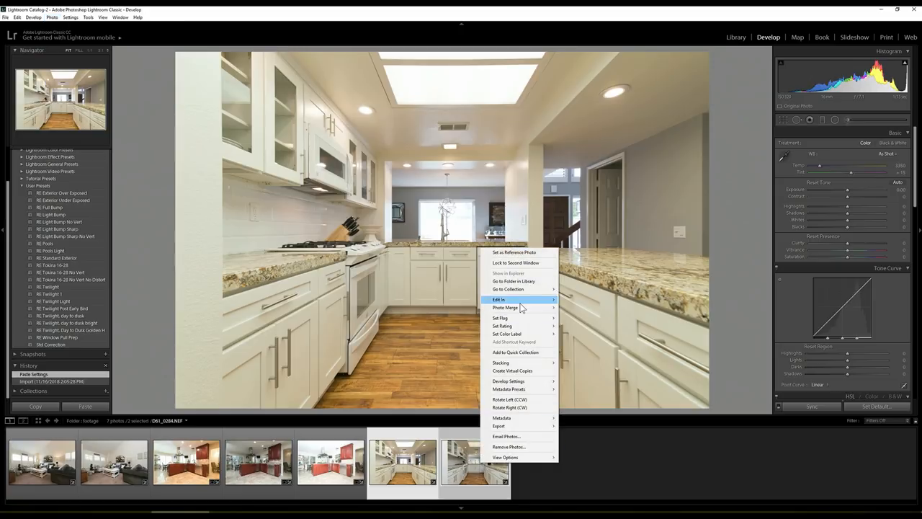
mouse_move(498, 299)
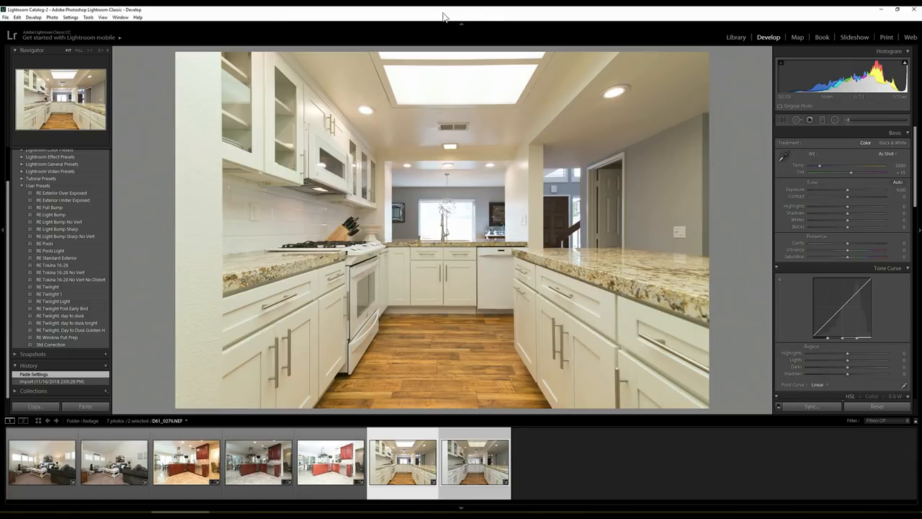
click(52, 17)
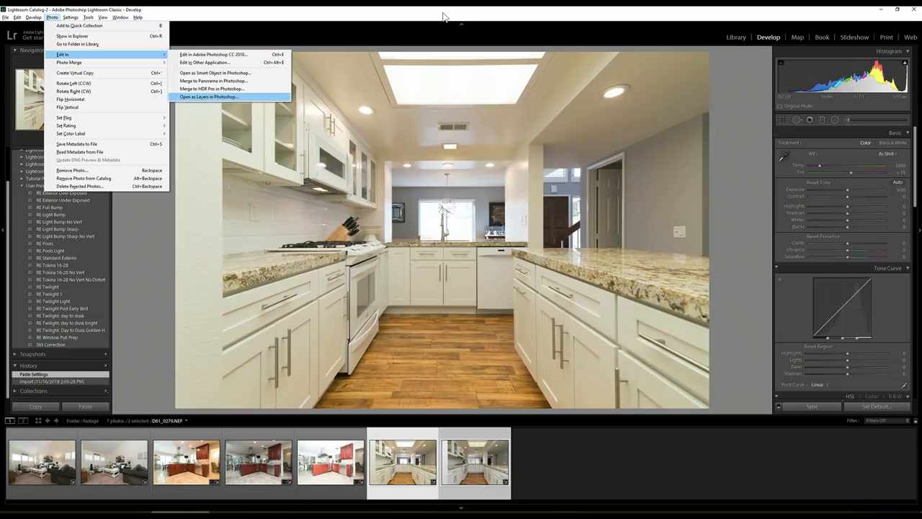
click(51, 18)
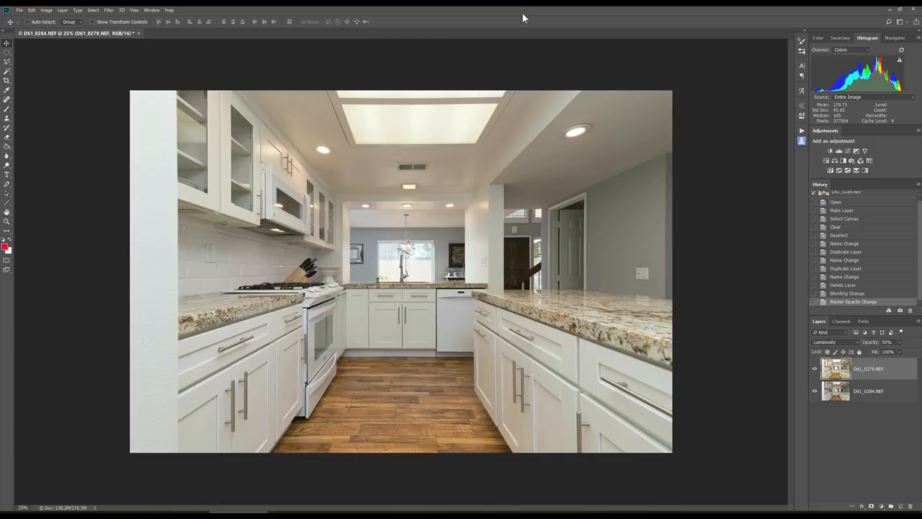
Step: Raise the luminosity-blended flash layer's opacity to 70%
key(Escape)
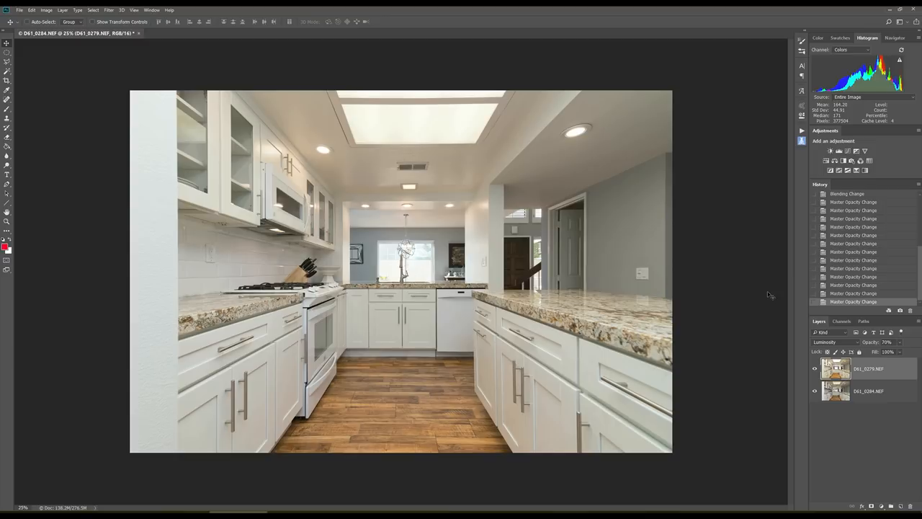
click(890, 341)
text(80)
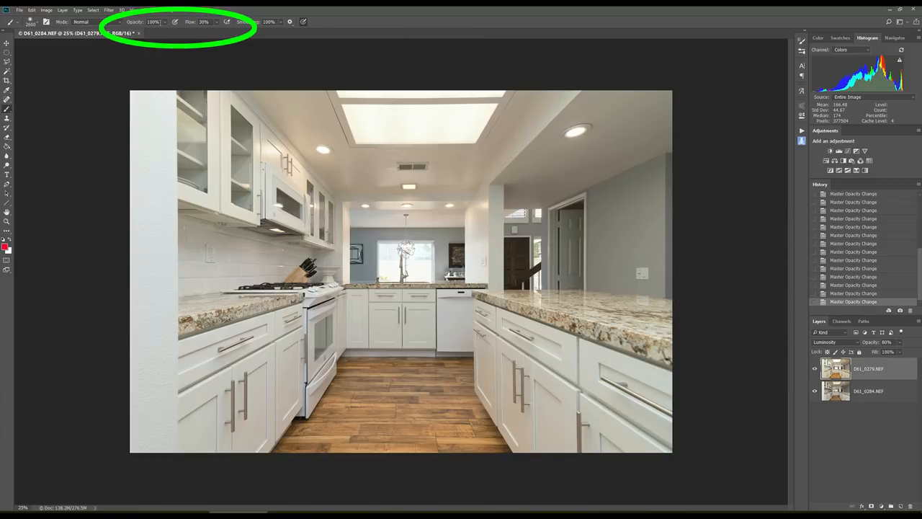
mouse_move(212, 29)
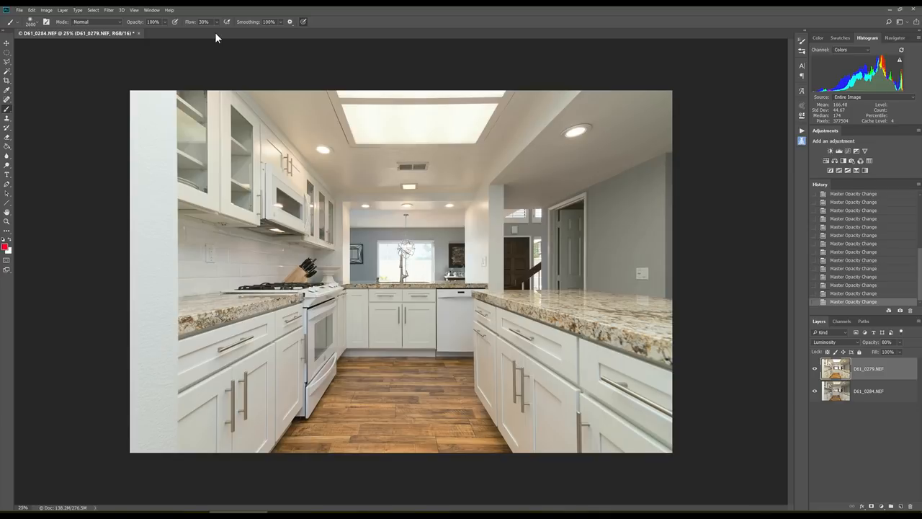
Step: Flatten the kitchen blend and save the TIFF back into Lightroom
click(6, 42)
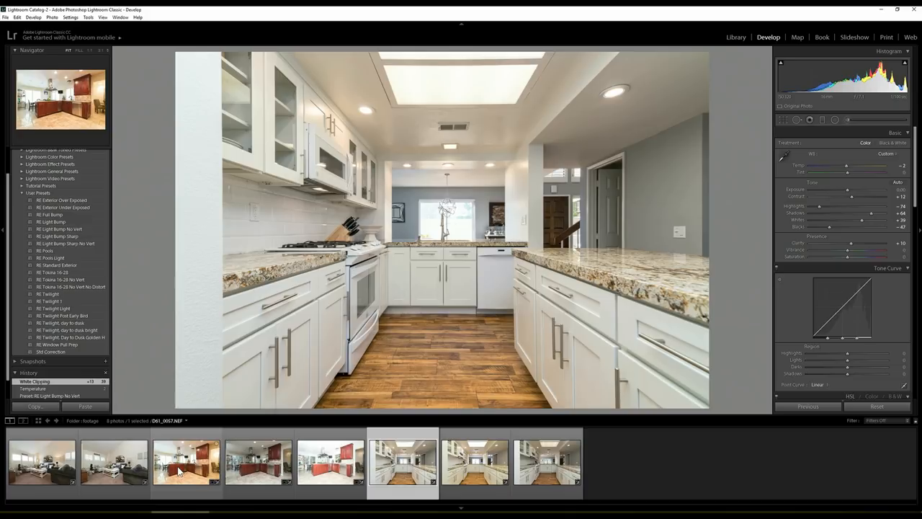
Step: Review the red-cabinet, edited white kitchen and original ambient exposures in the filmstrip
click(186, 461)
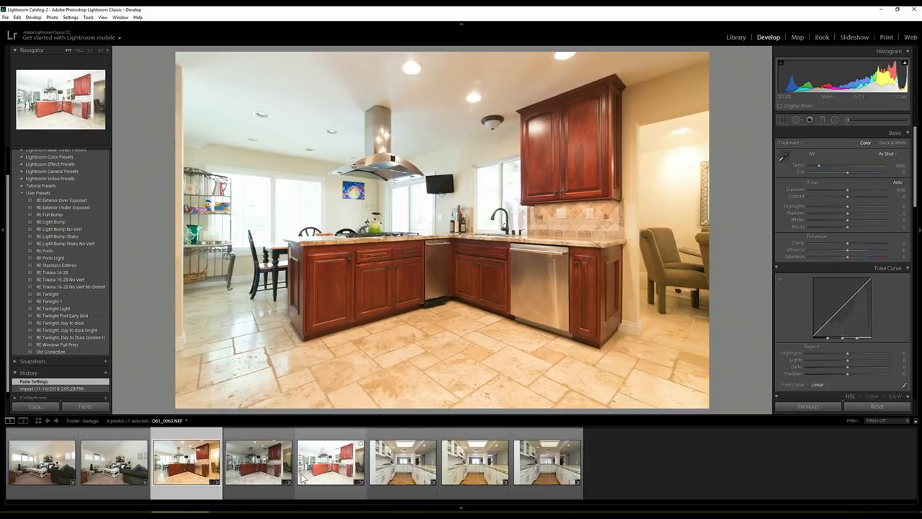
click(403, 462)
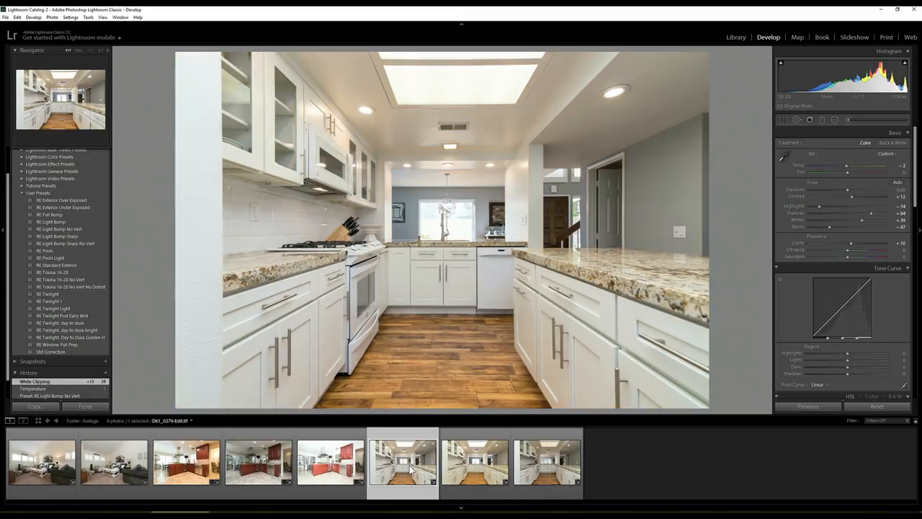
click(548, 462)
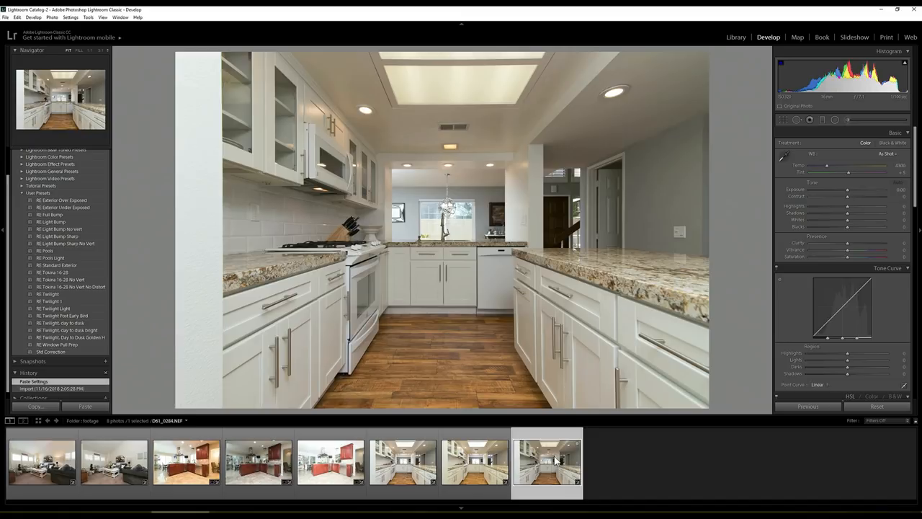
click(258, 462)
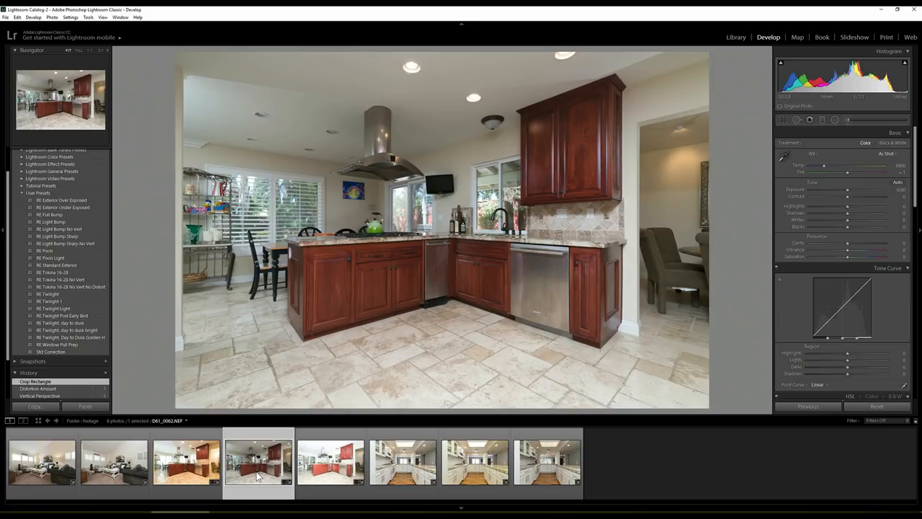
Step: Compare the warm and bright flash red kitchen exposures and select the three red shots
click(186, 461)
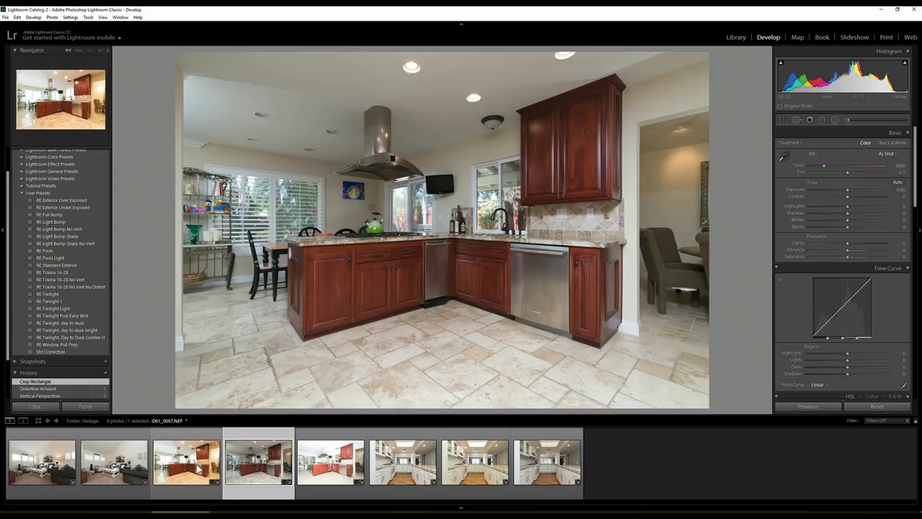
click(84, 405)
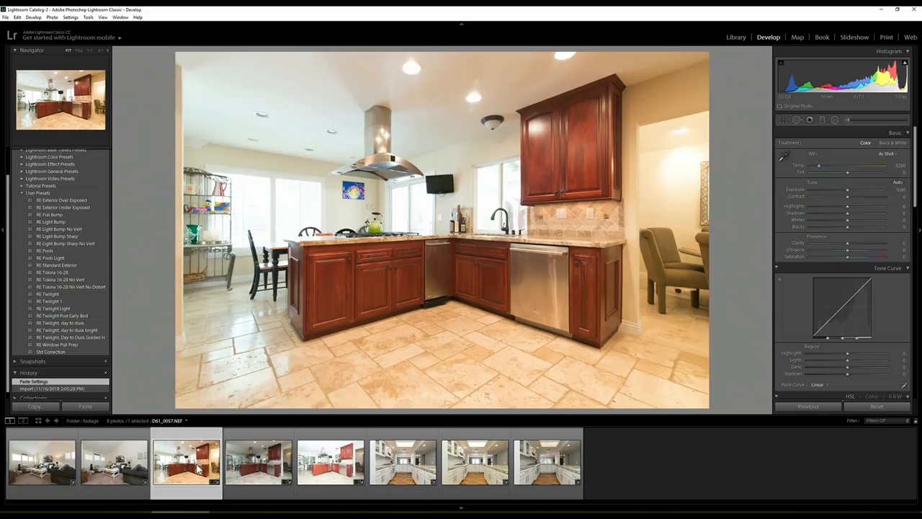
click(331, 462)
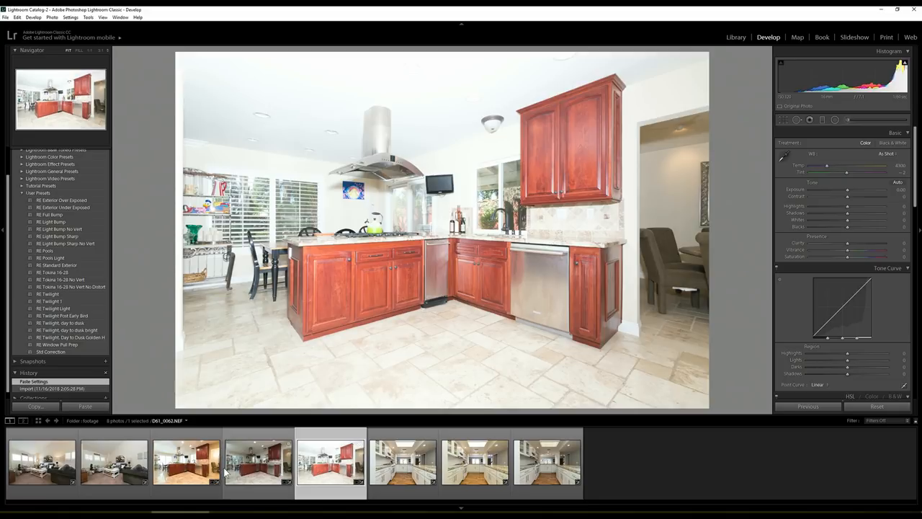
click(186, 461)
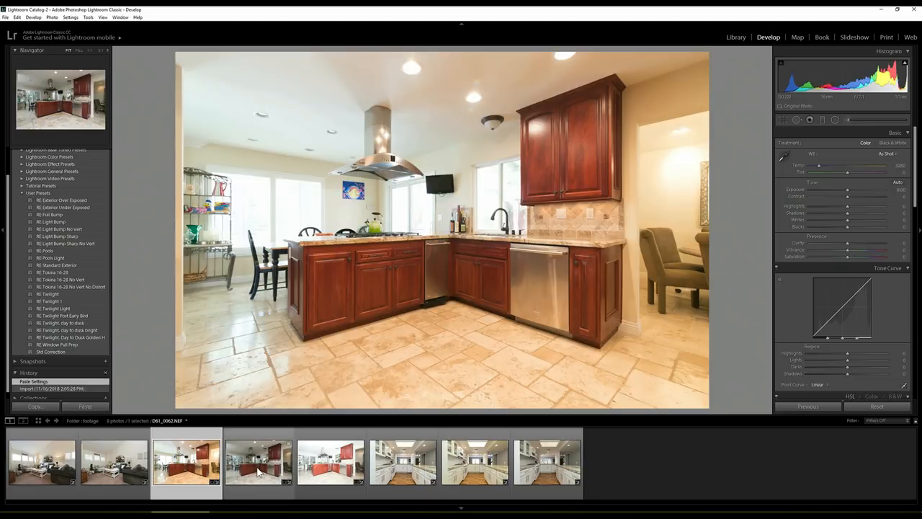
click(330, 461)
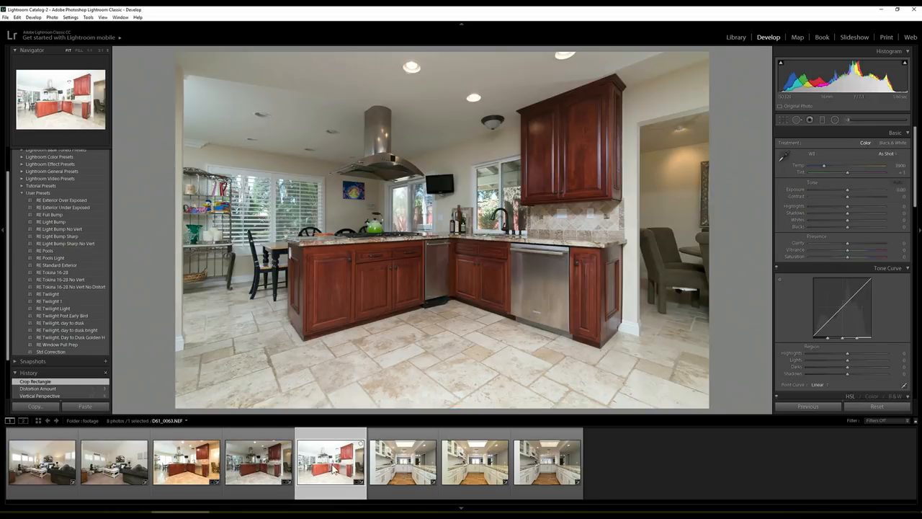
click(84, 406)
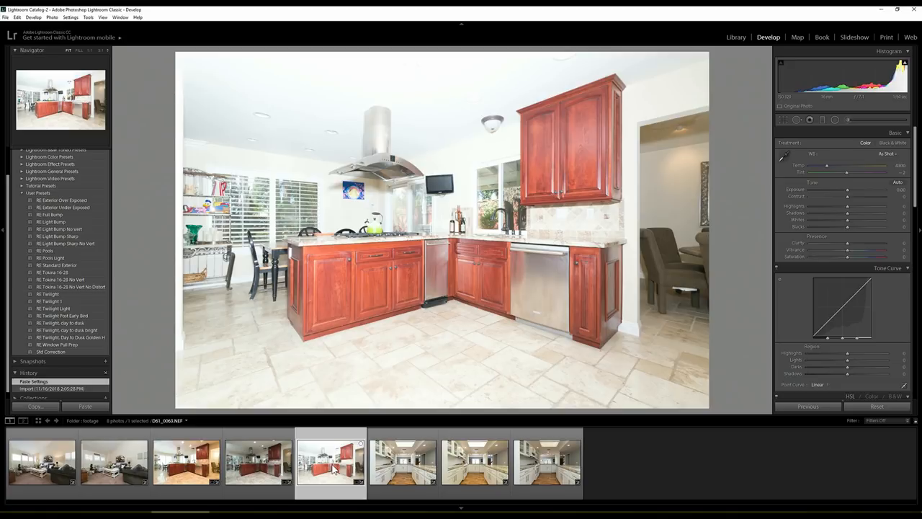
mouse_move(335, 467)
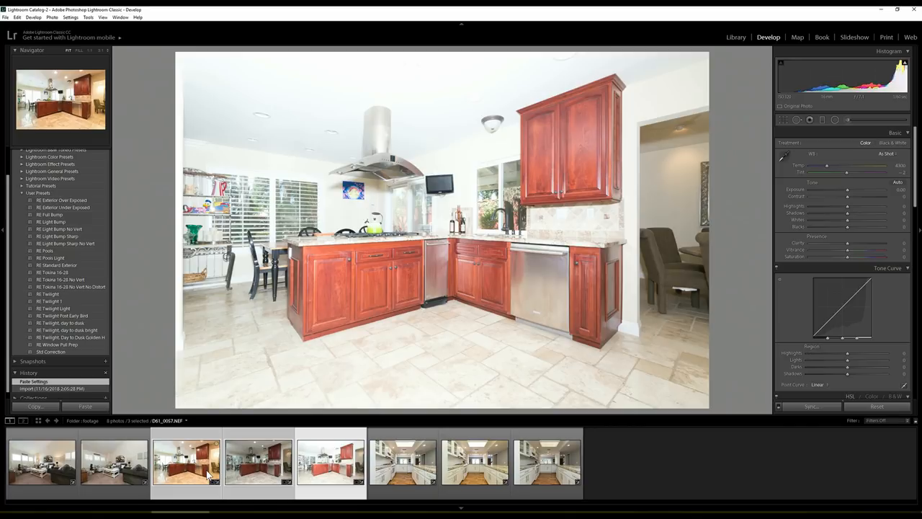
click(52, 17)
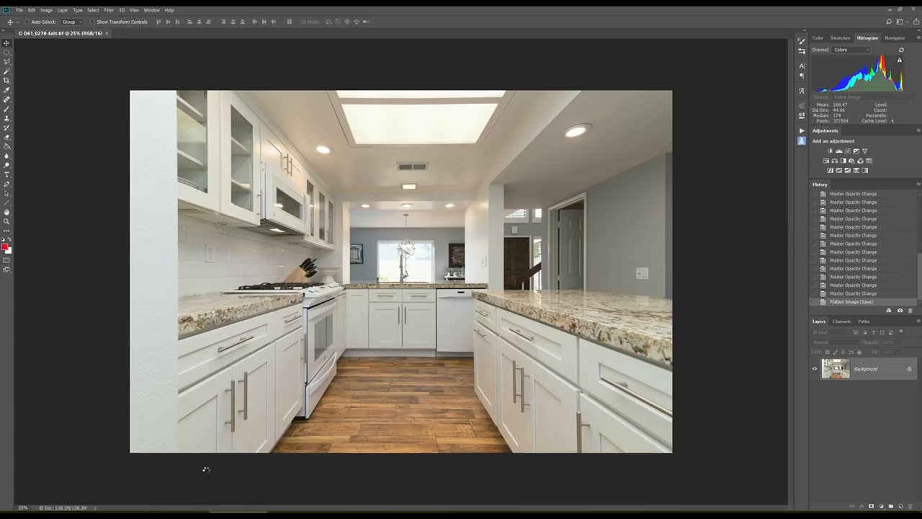
Step: Switch to the Photoshop window showing flattened D61_0279 Edit.tif
click(155, 34)
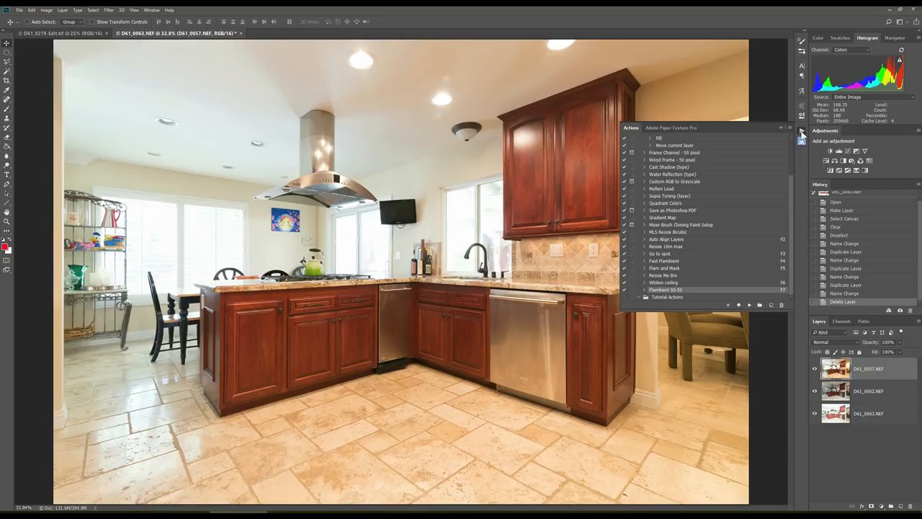
mouse_move(802, 136)
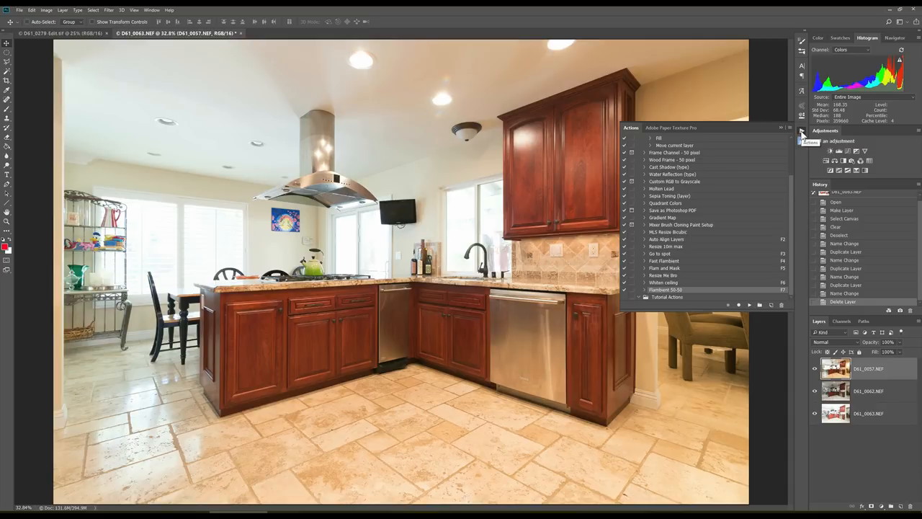
Step: Show the Actions panel and collapse it to the Default Actions and Tutorial Actions sets
click(151, 10)
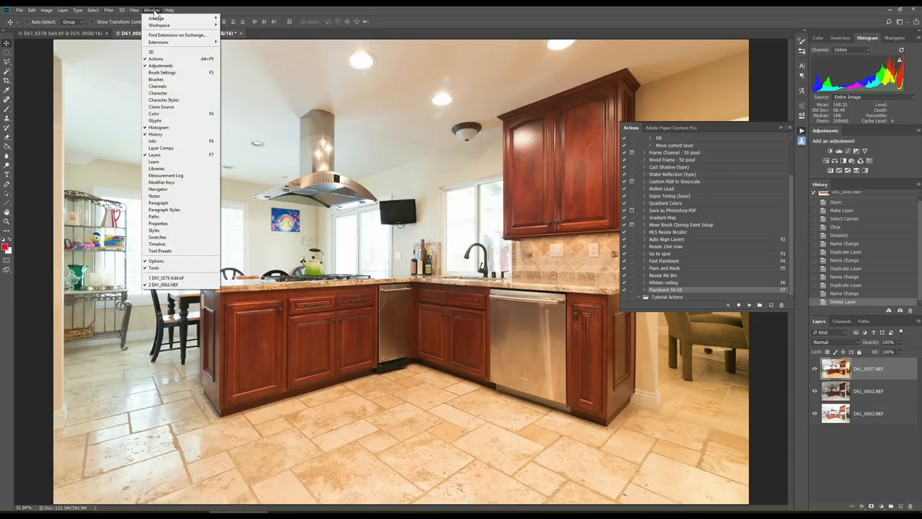
mouse_move(157, 127)
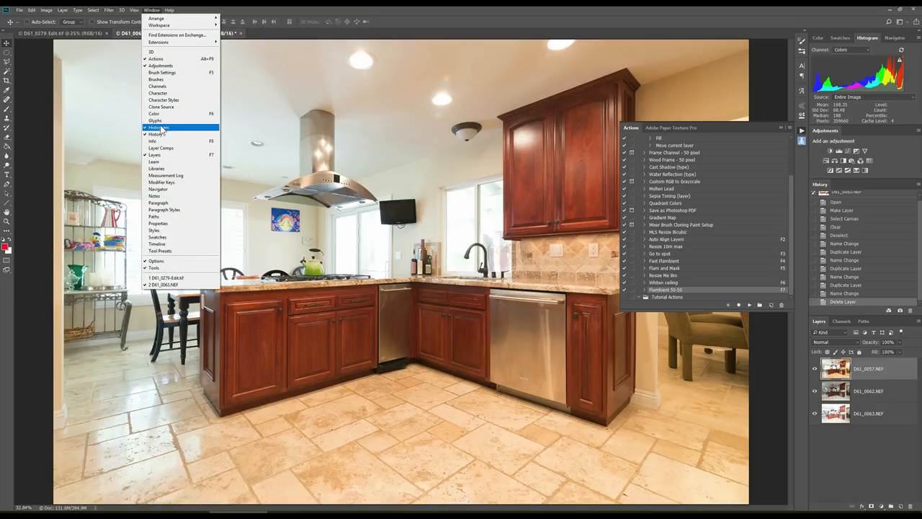
mouse_move(155, 58)
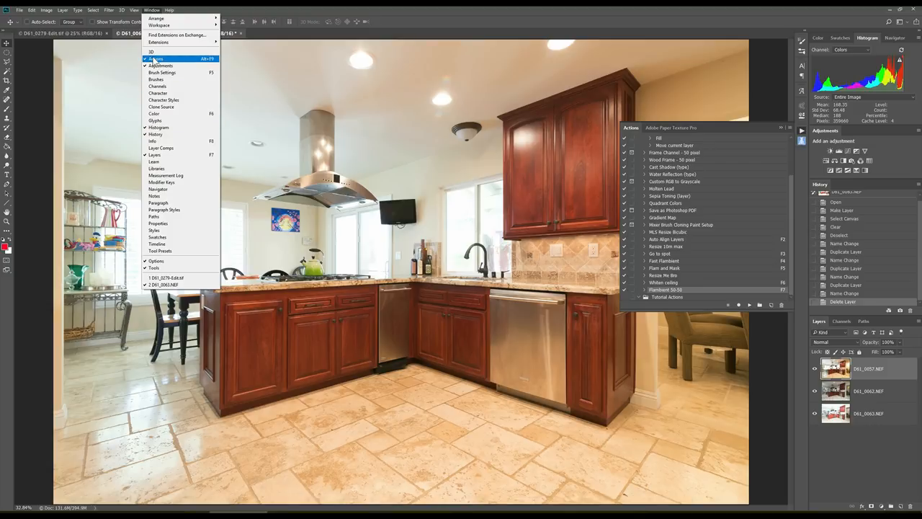
click(156, 59)
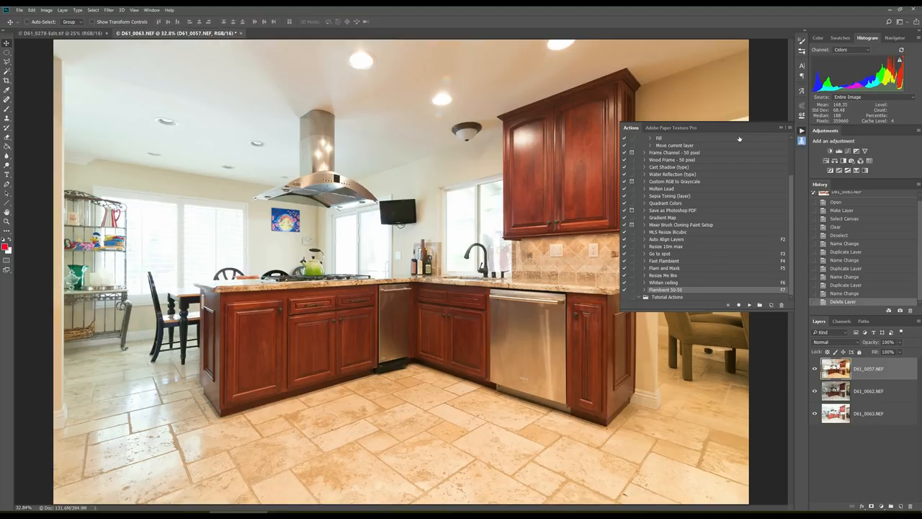
click(639, 137)
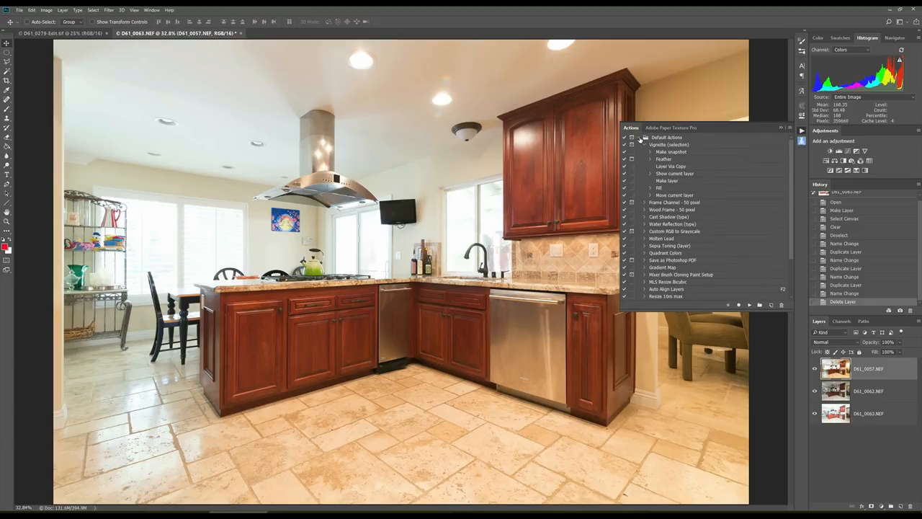
click(638, 136)
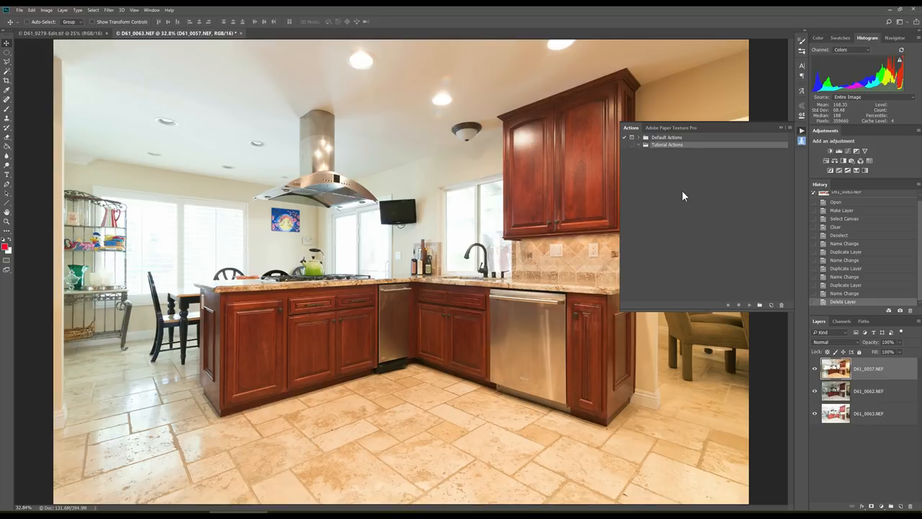
mouse_move(771, 306)
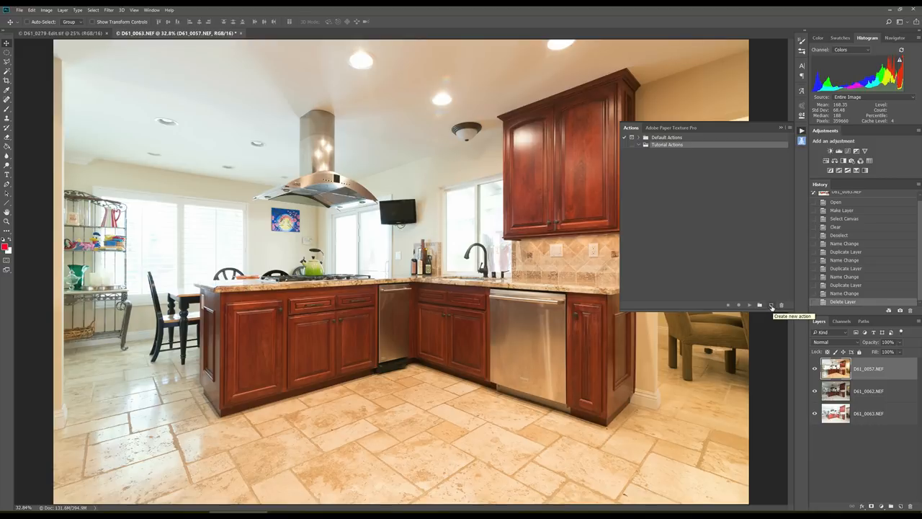
click(771, 305)
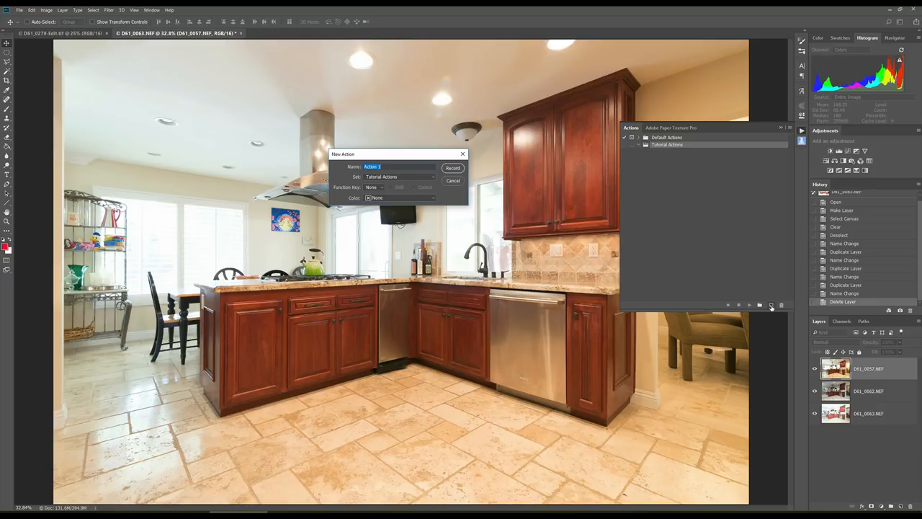
Step: Record a new '50-50 Tute' action on F10 setting Luminosity blending at 50% opacity
text(50-50 Tut)
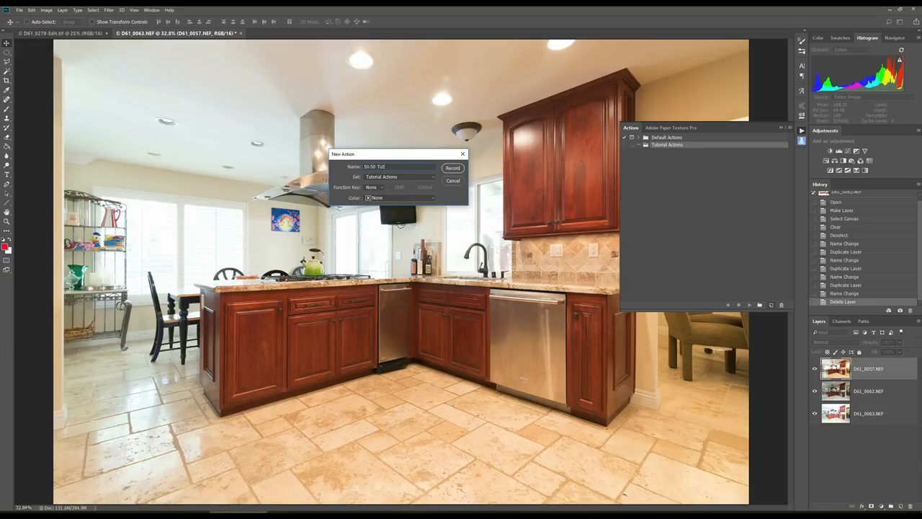
mouse_move(402, 178)
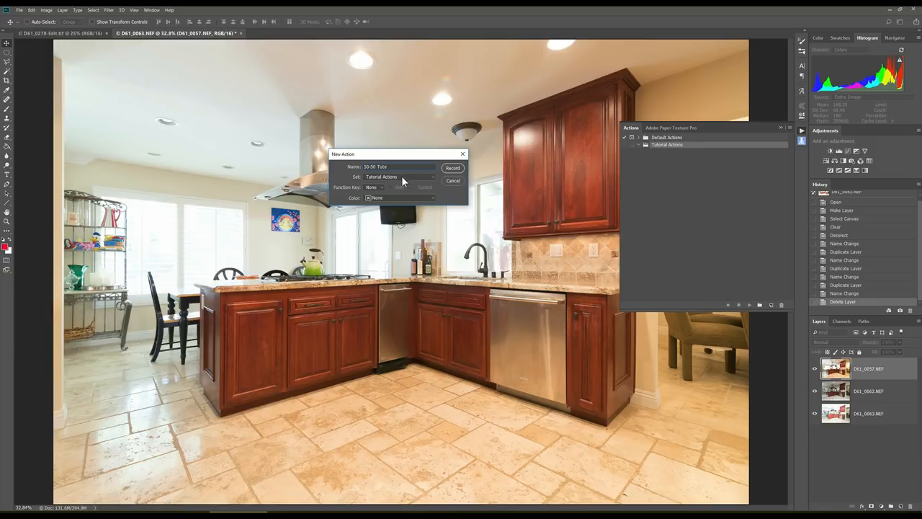
click(374, 187)
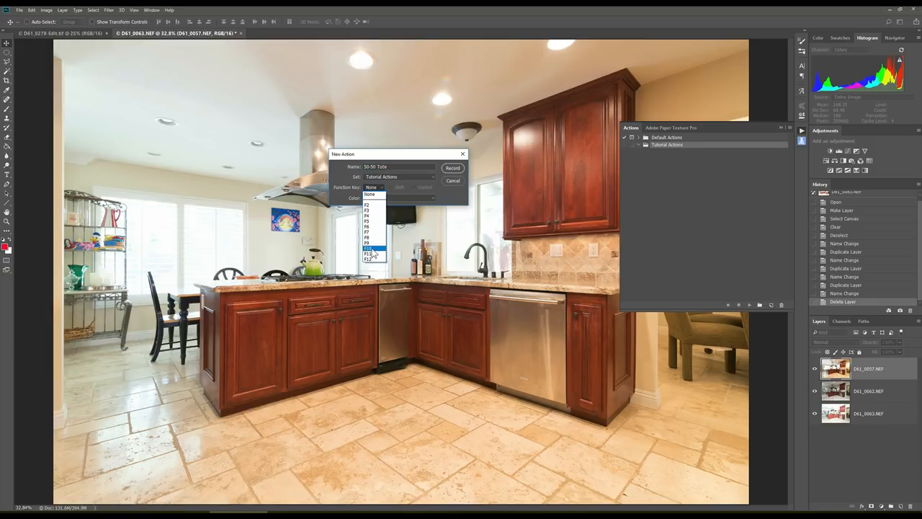
click(370, 254)
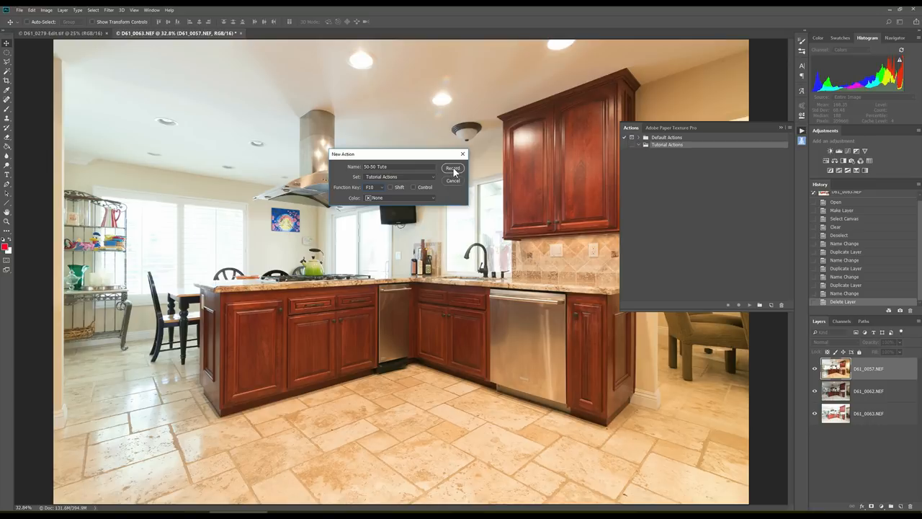
click(453, 168)
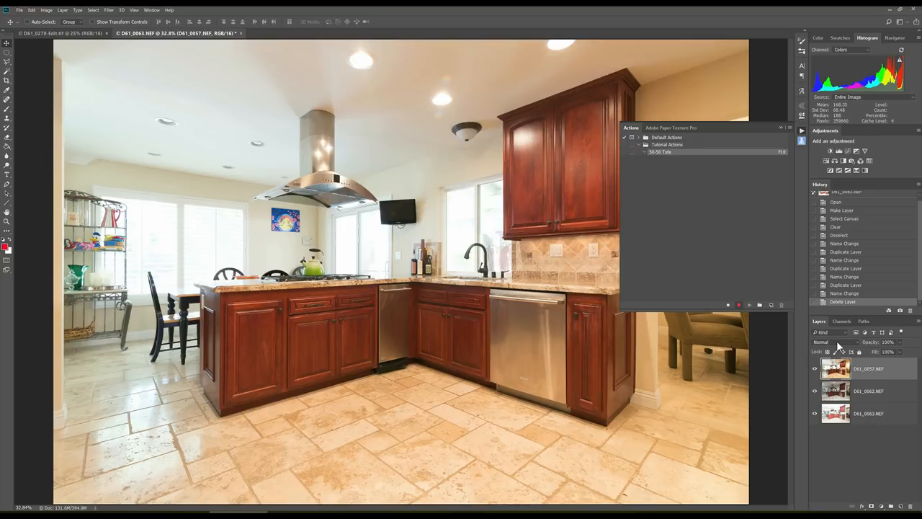
click(832, 342)
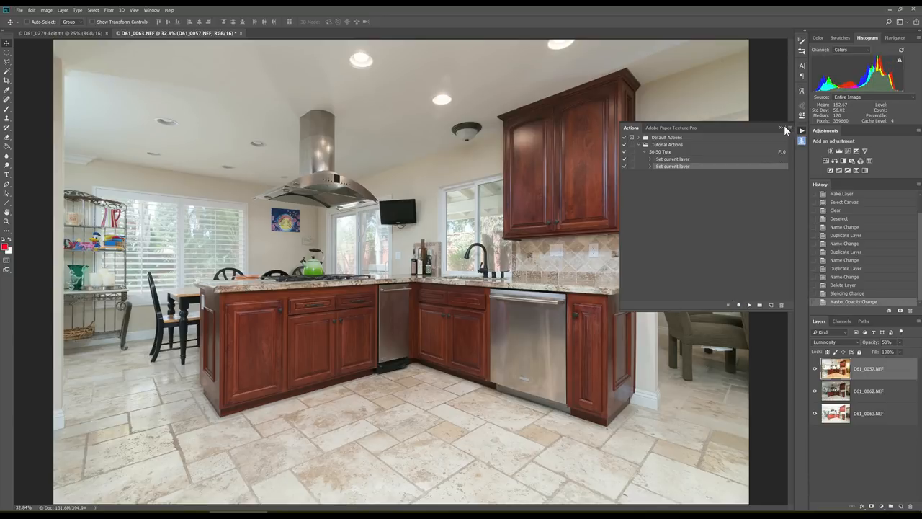
click(787, 129)
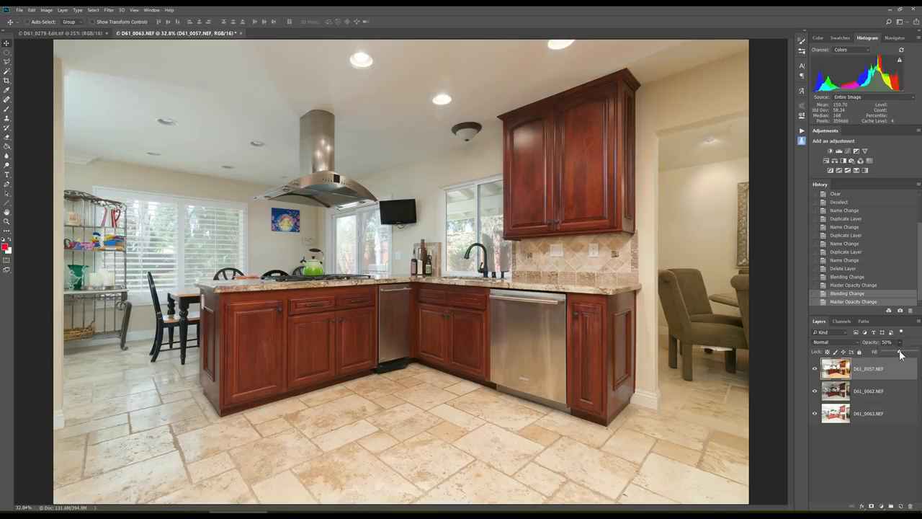
Step: Set the top D61_0057.NEF layer to Luminosity blending at 80% opacity
click(900, 350)
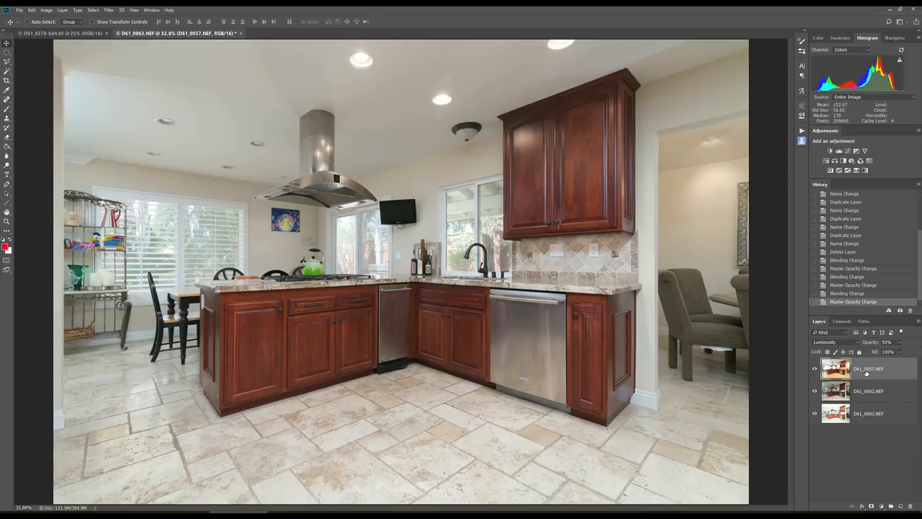
mouse_move(681, 338)
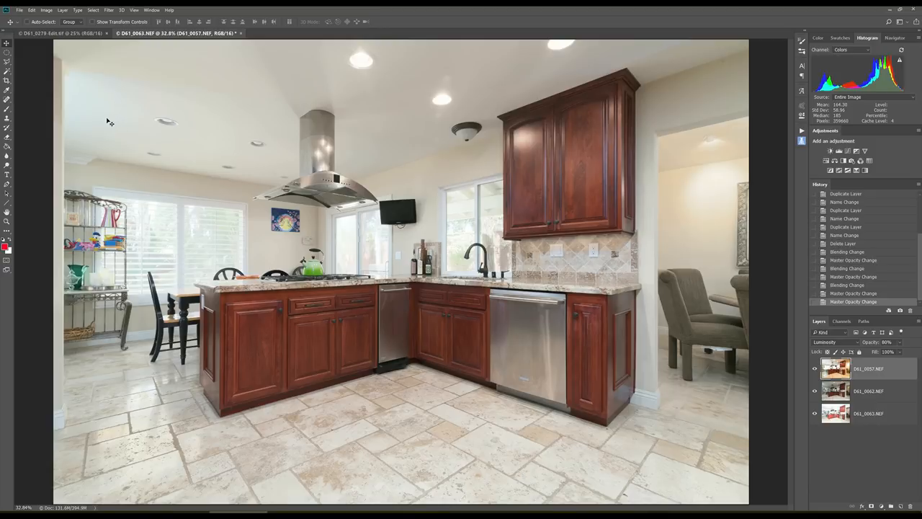
mouse_move(107, 119)
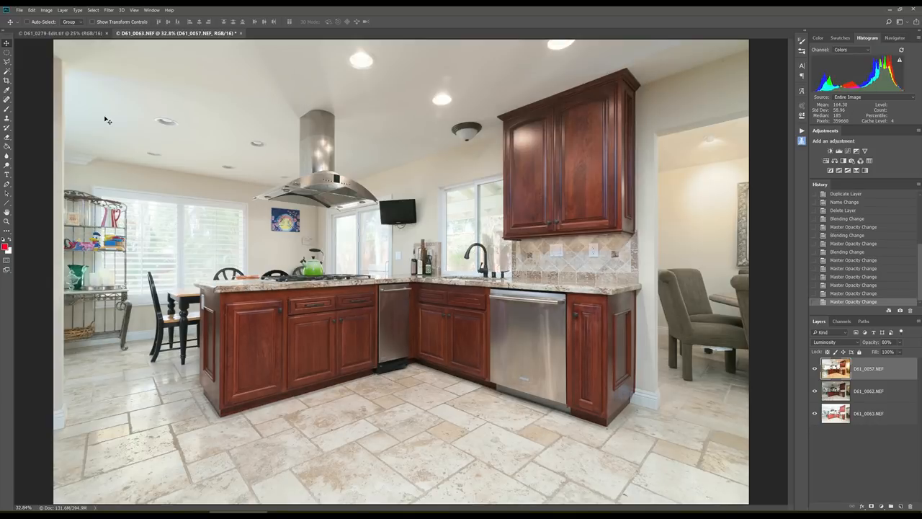
mouse_move(885, 405)
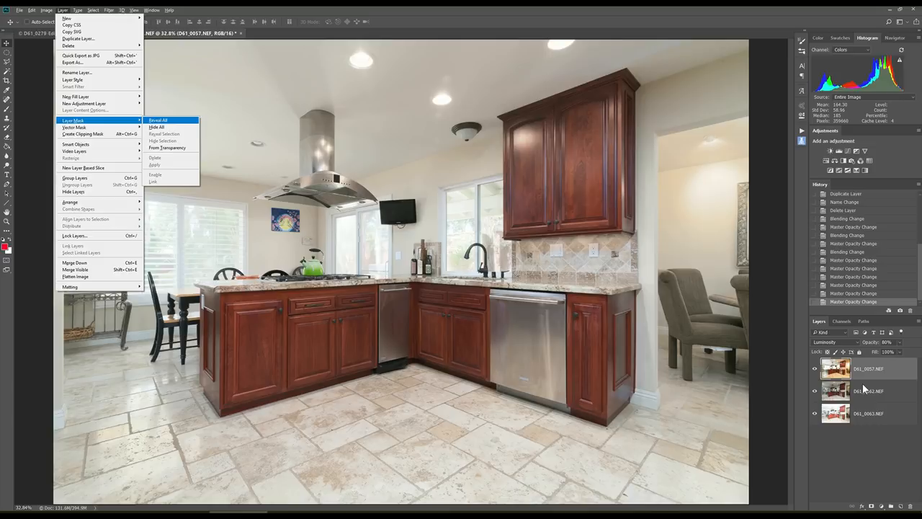
Step: Add a Reveal All mask to D61_0057.NEF and move D61_0063.NEF to the top
click(157, 119)
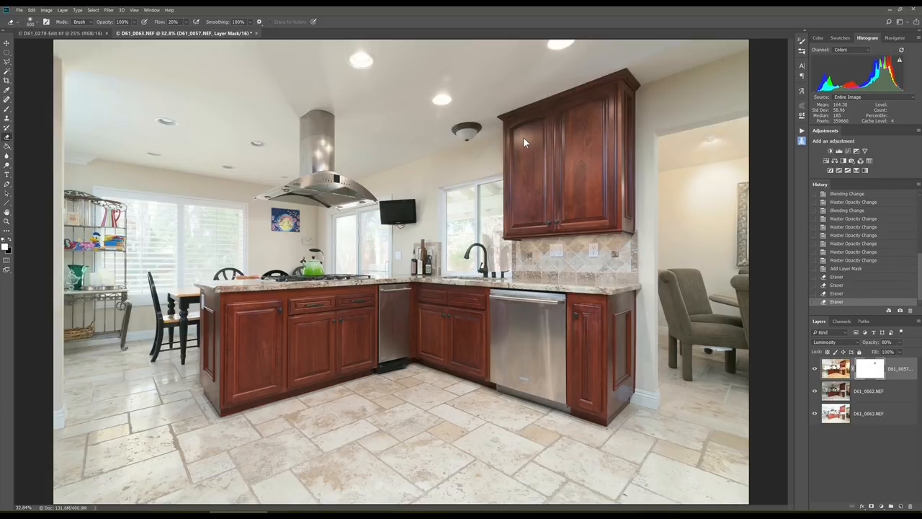
mouse_move(446, 82)
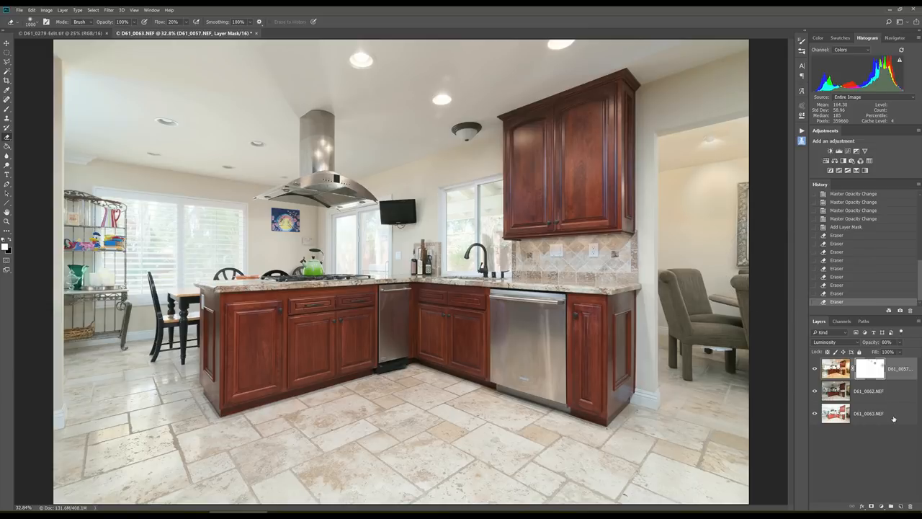
click(836, 412)
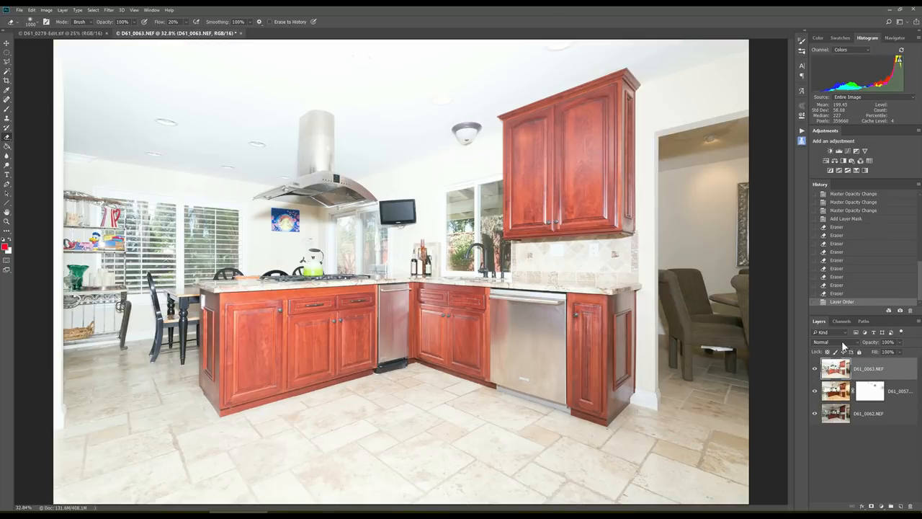
Step: Set the D61_0063.NEF layer to Darken, add a Hide All mask, and swap to white
click(832, 342)
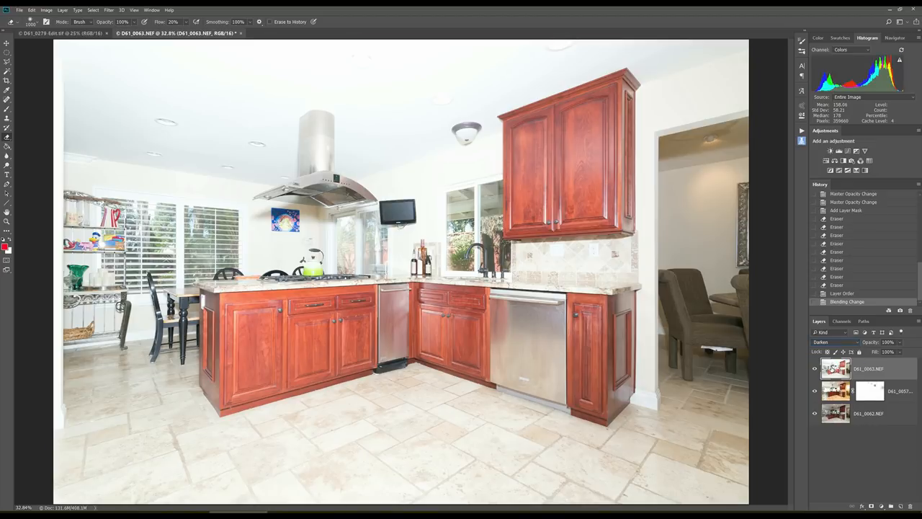
click(63, 9)
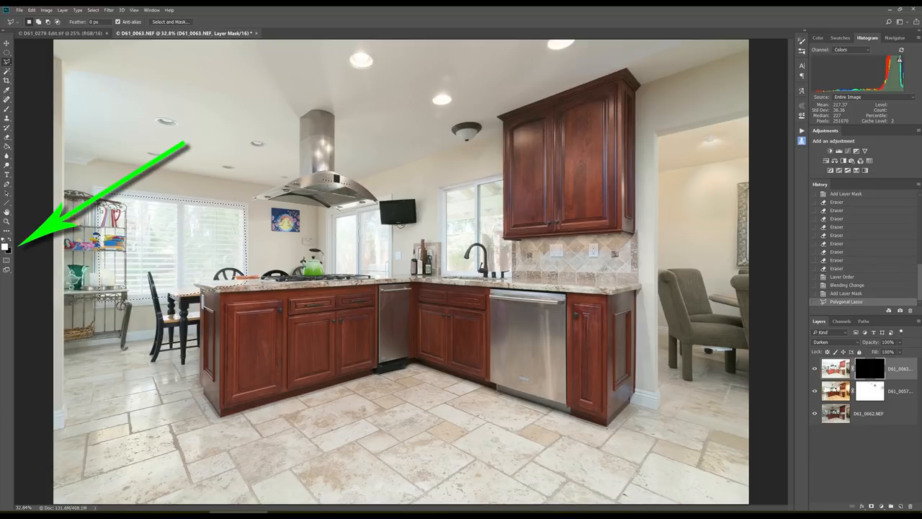
key(x)
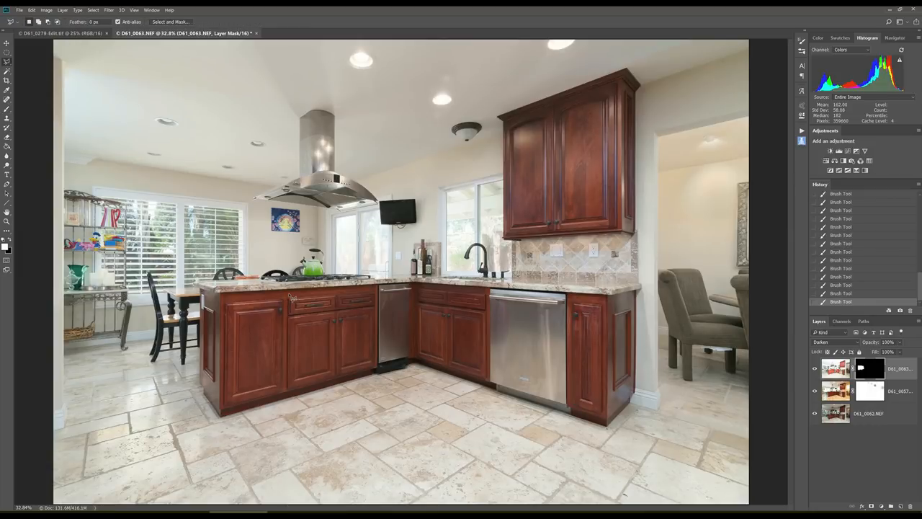
mouse_move(395, 207)
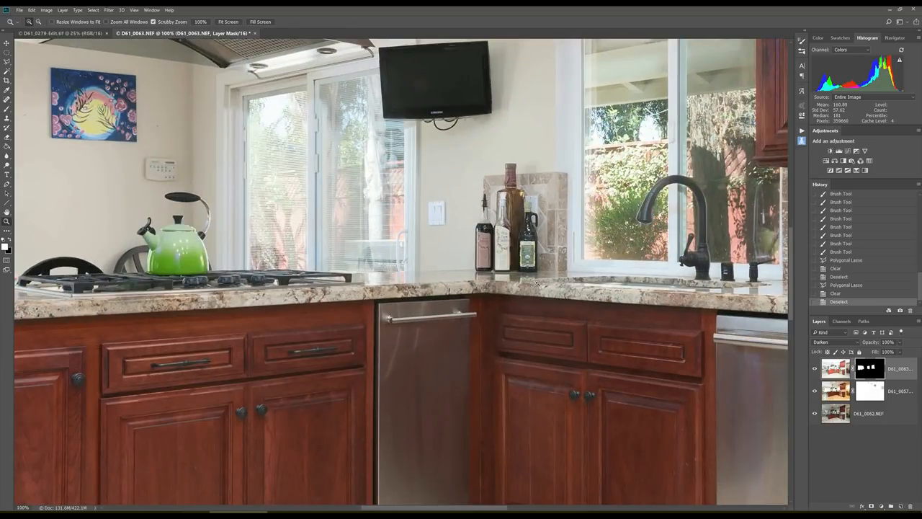
Step: Lower the kitchen photo's colour temperature with the Temp slider in the Basic panel
scroll(down, 3)
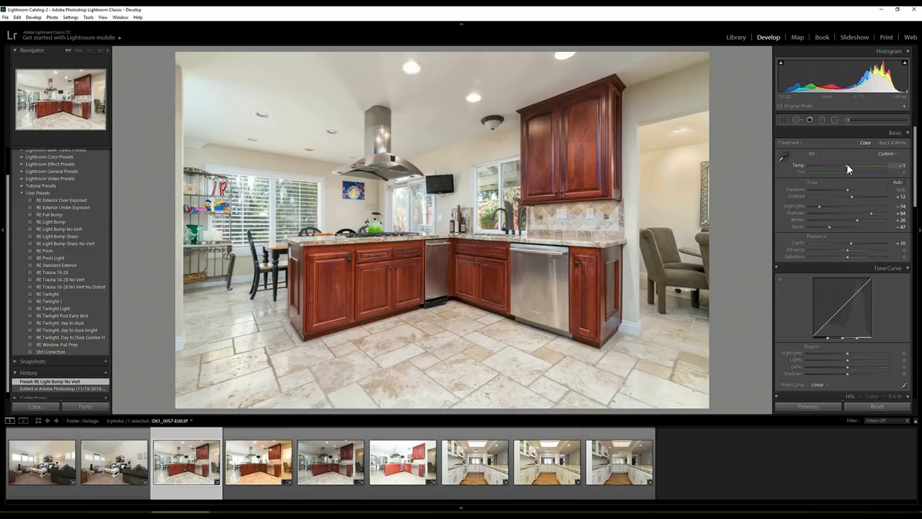
drag(865, 165, 847, 166)
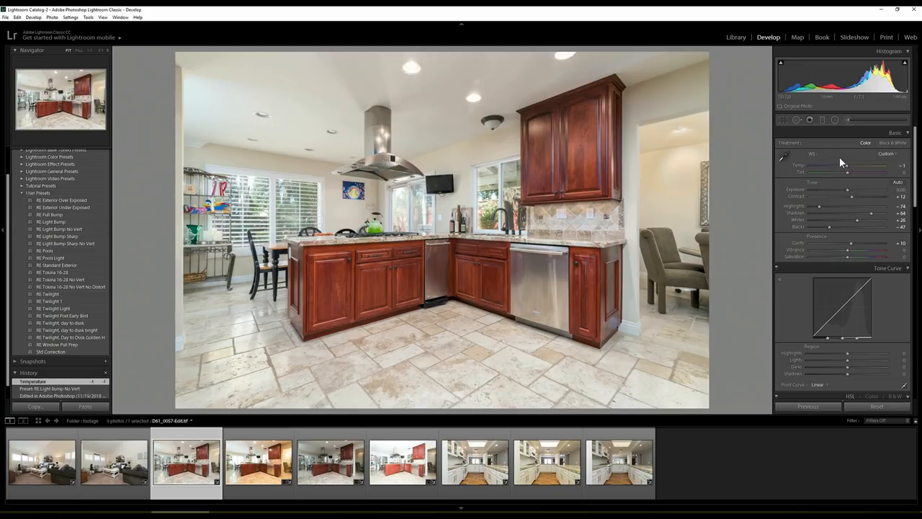